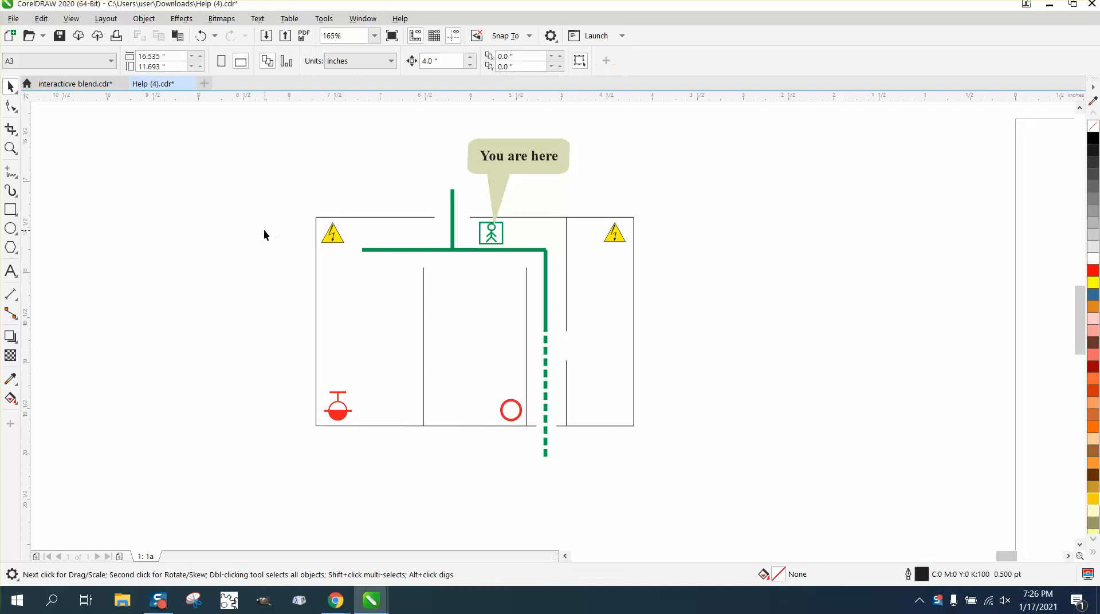
mouse_move(457, 230)
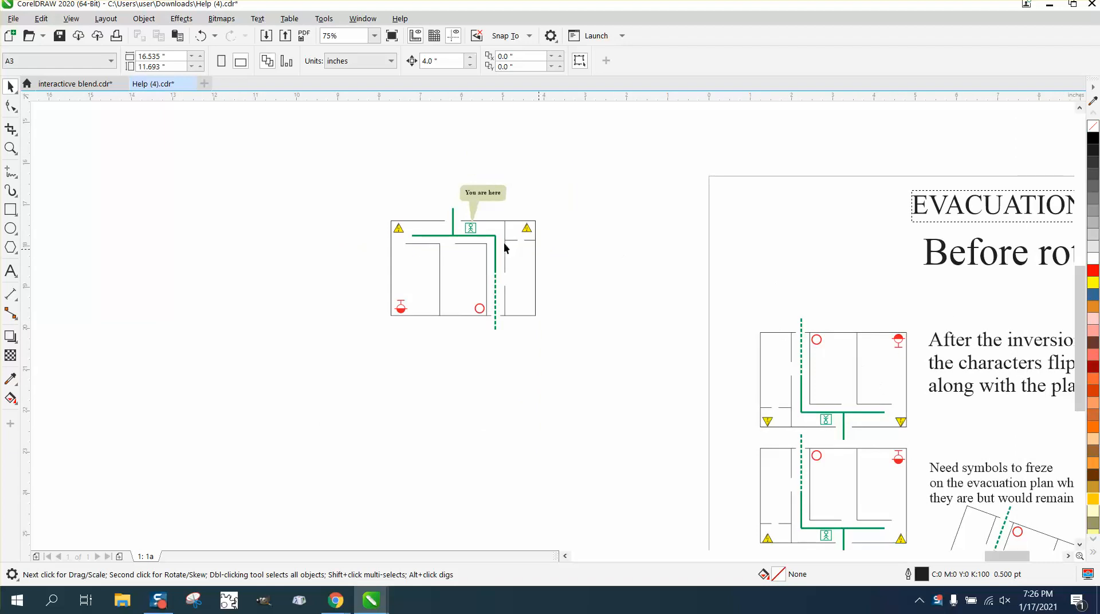
Zoom to frame the whole page, select the floor plan objects, and start the mirrored copy.
click(11, 148)
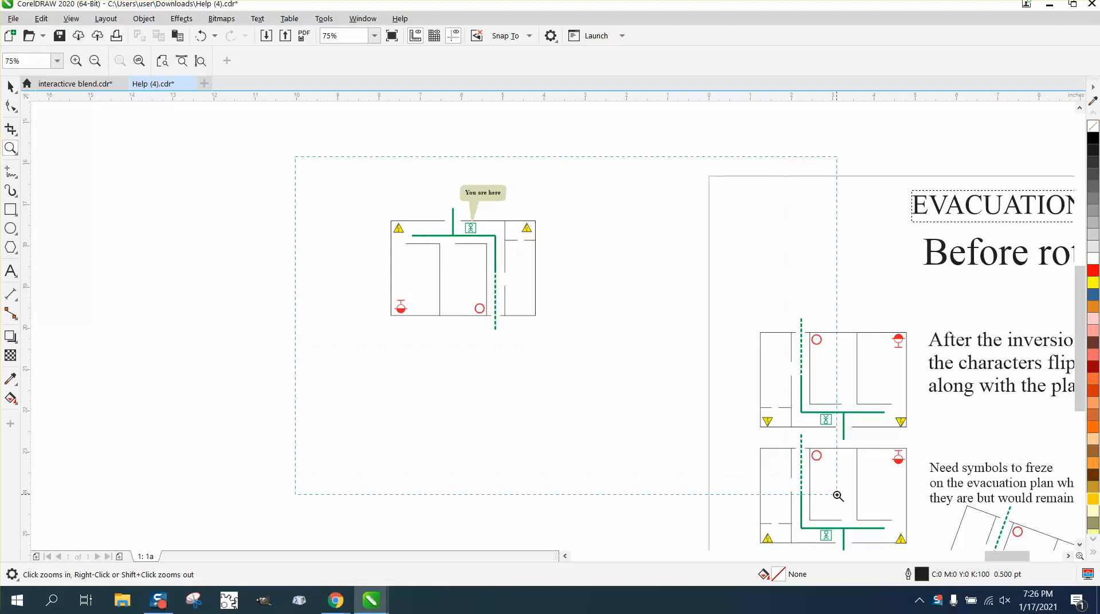
click(839, 496)
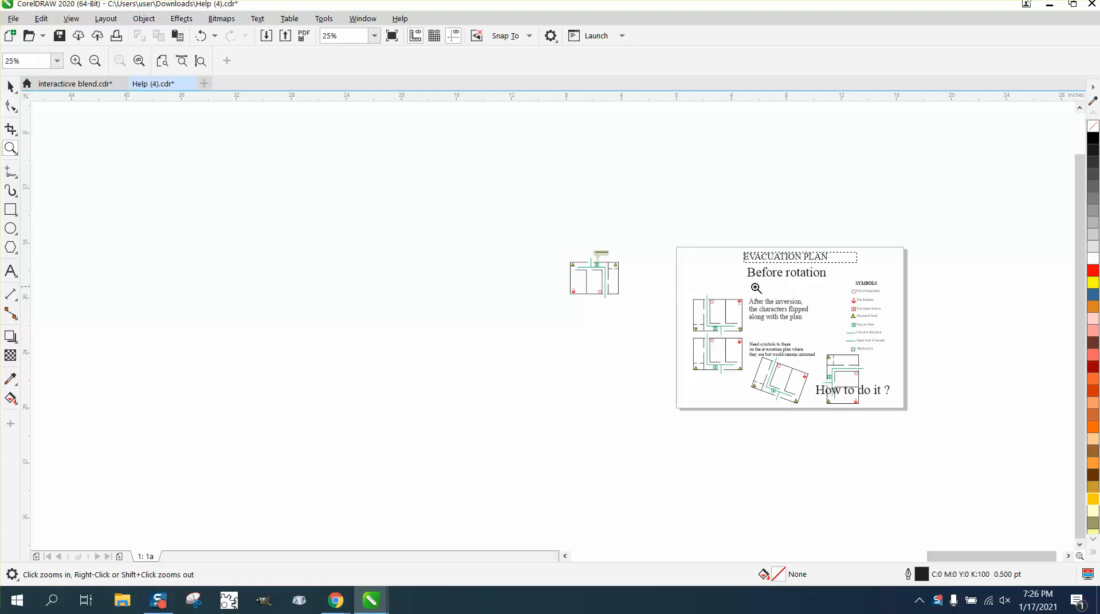
click(10, 148)
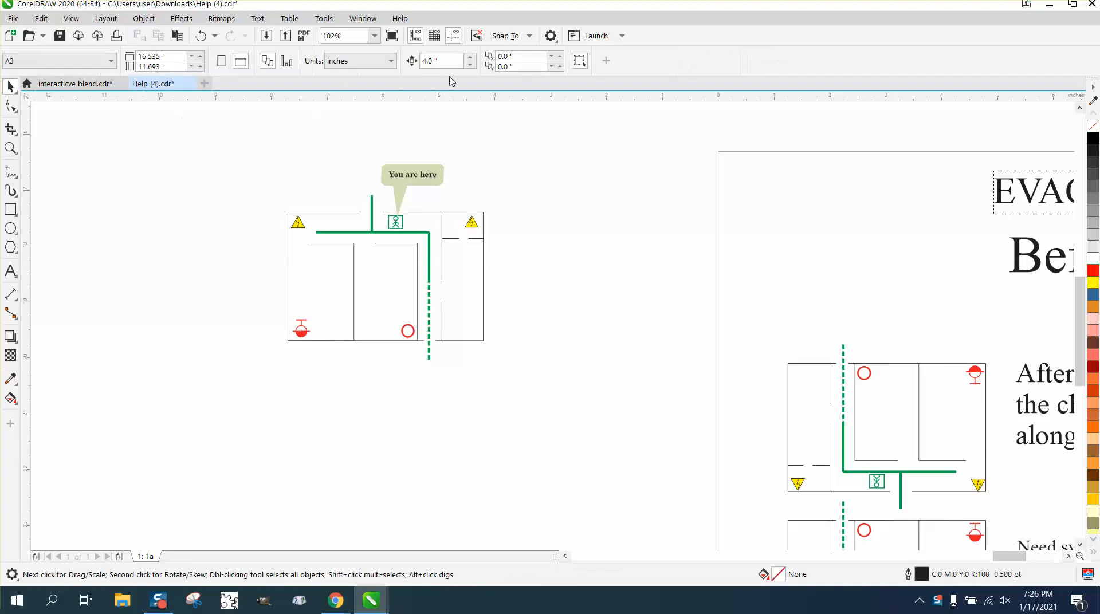
click(385, 261)
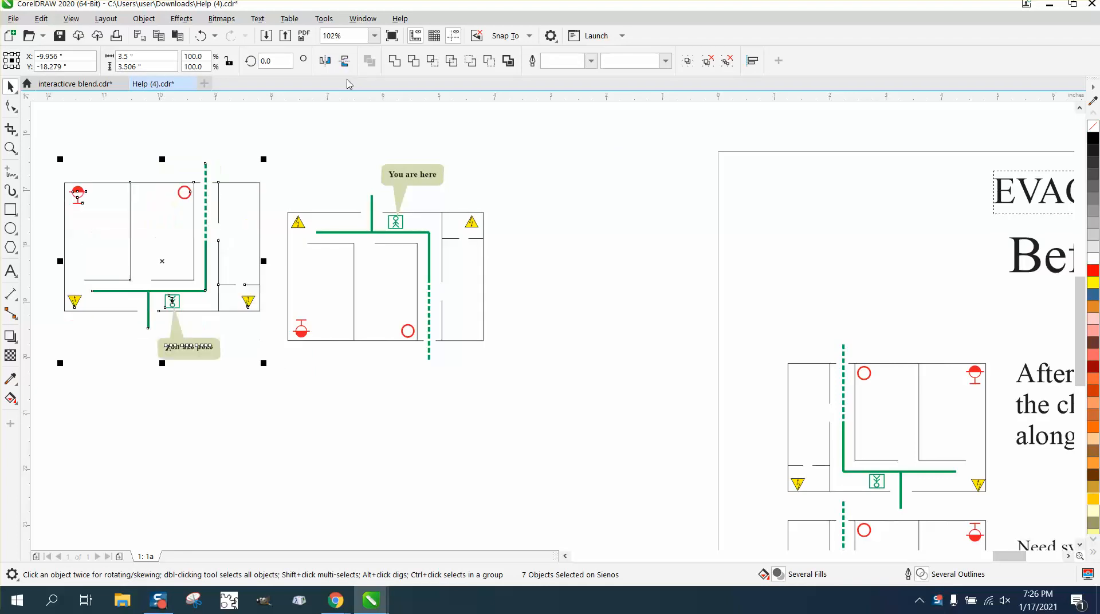
mouse_move(268, 153)
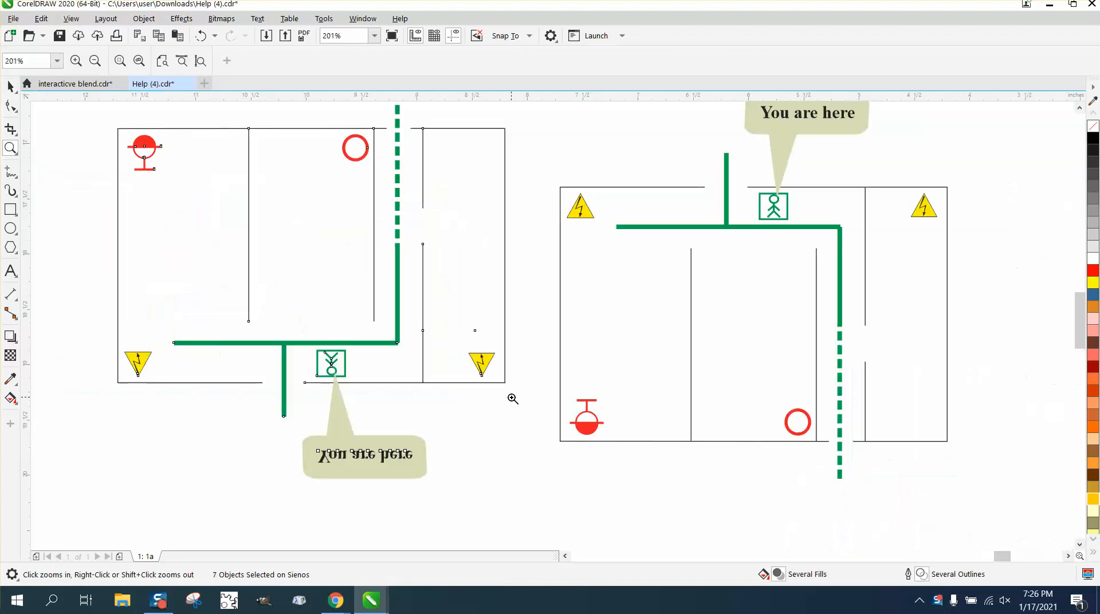
click(10, 85)
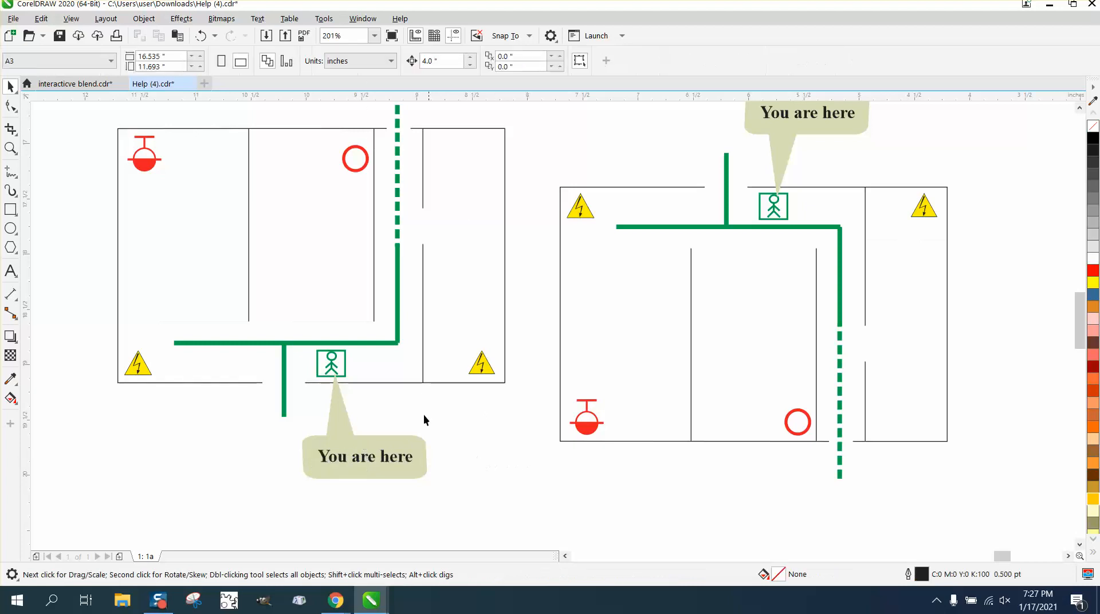
mouse_move(464, 419)
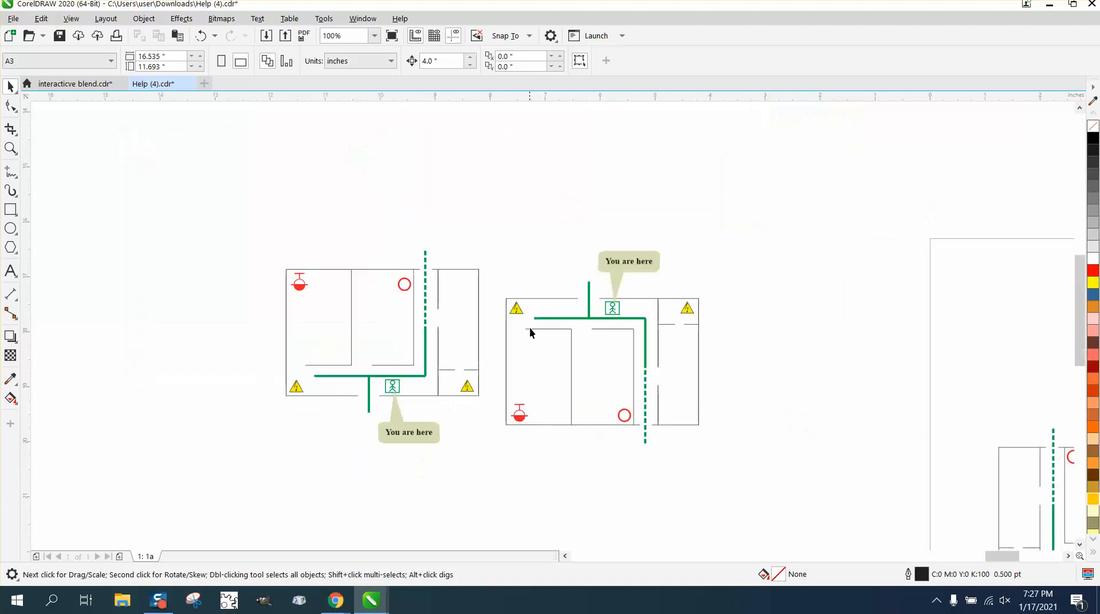
mouse_move(505, 337)
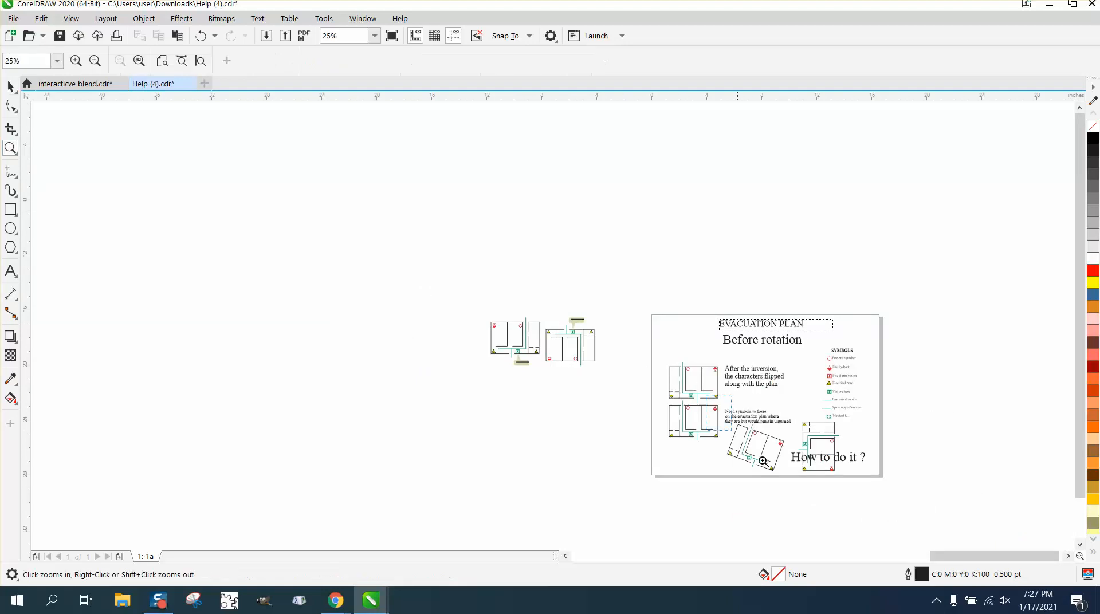
click(764, 461)
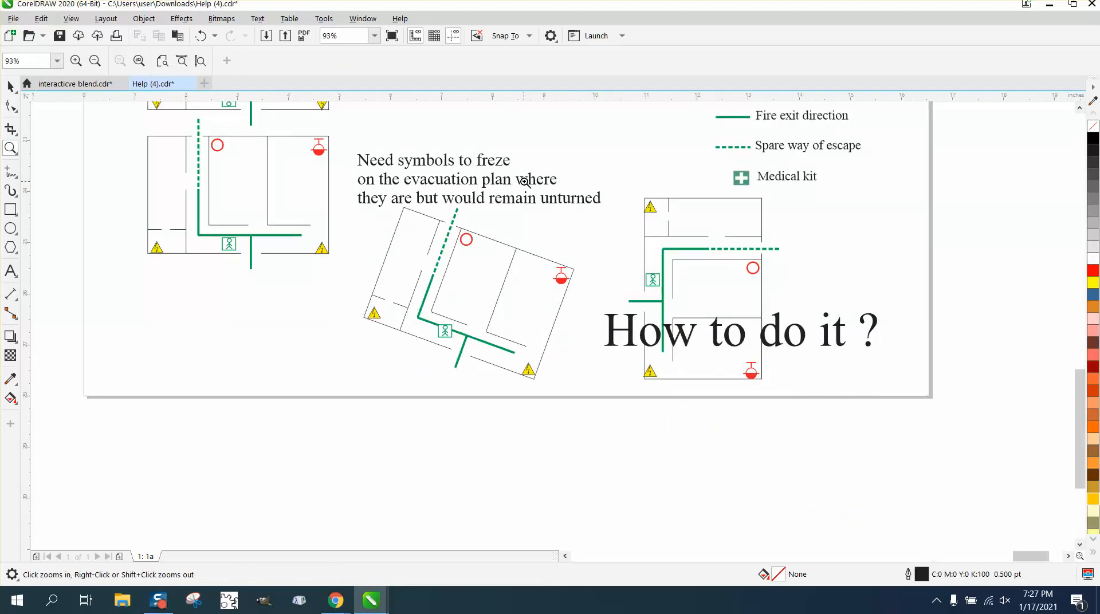
mouse_move(540, 309)
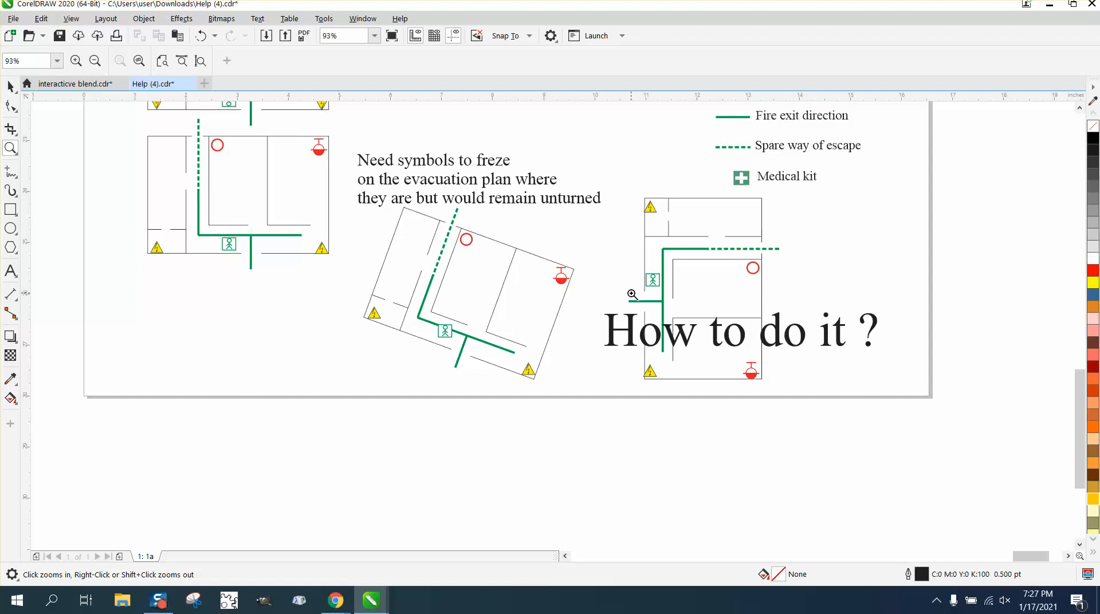
mouse_move(692, 257)
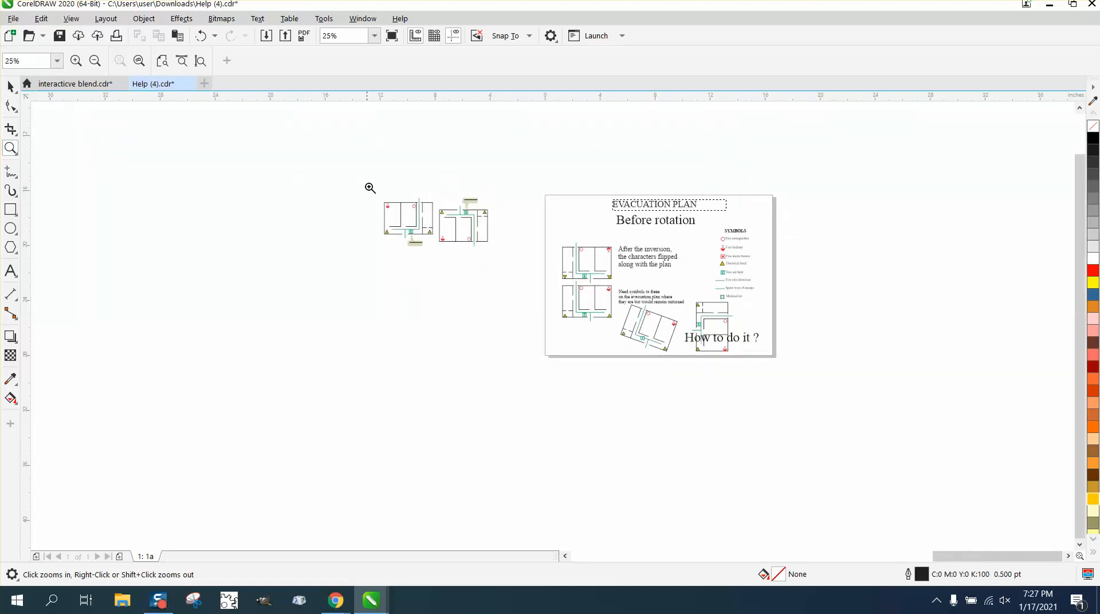
click(370, 188)
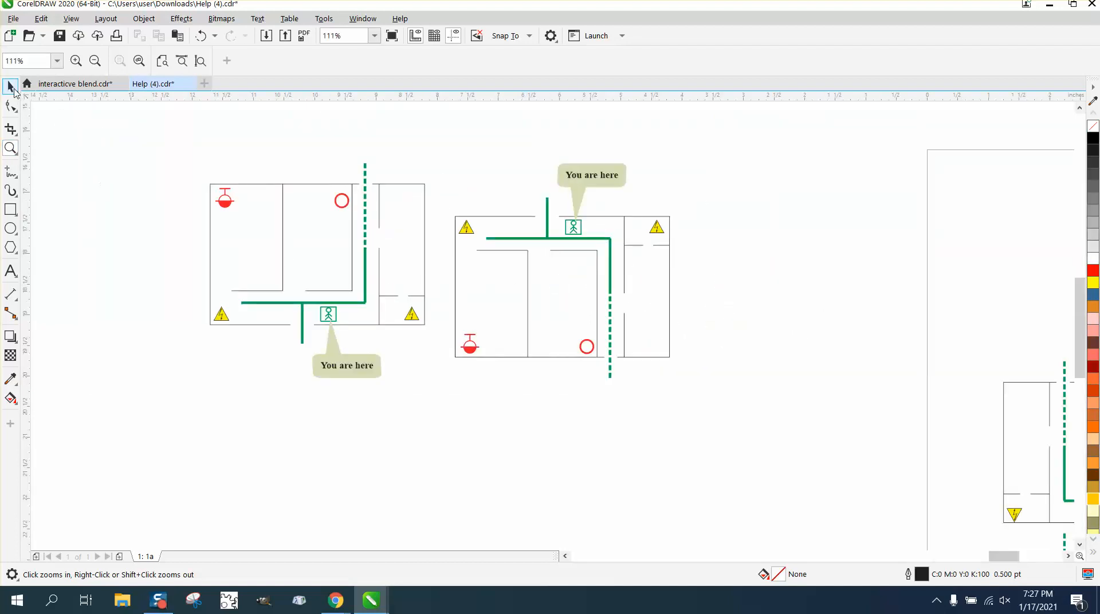
Move the plan's walls, 'You are here' callout, hydrant and extinguisher onto the left plan.
click(11, 86)
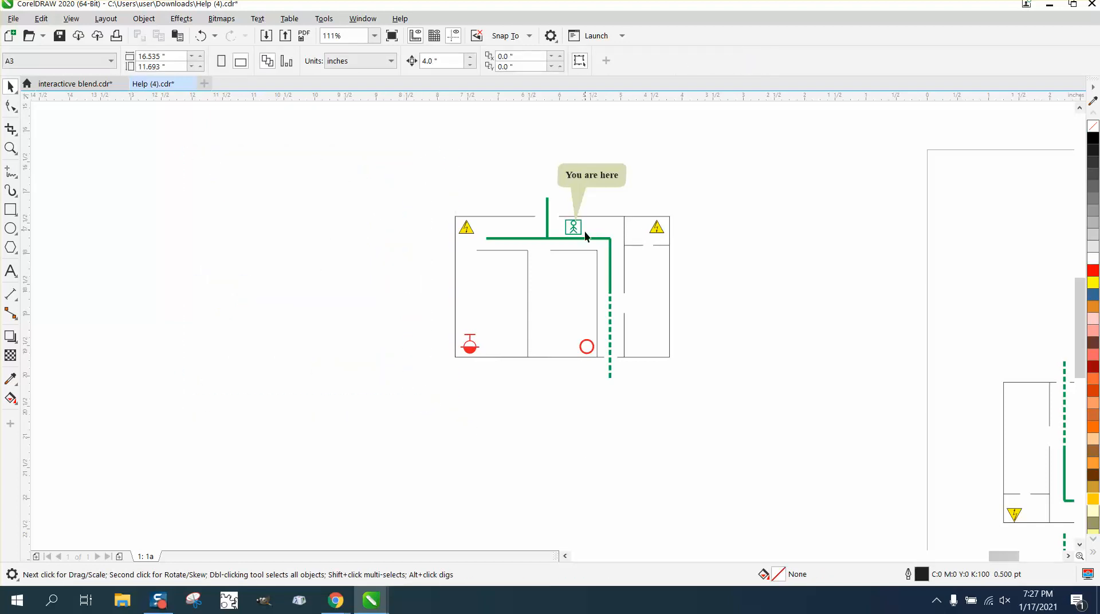
click(586, 241)
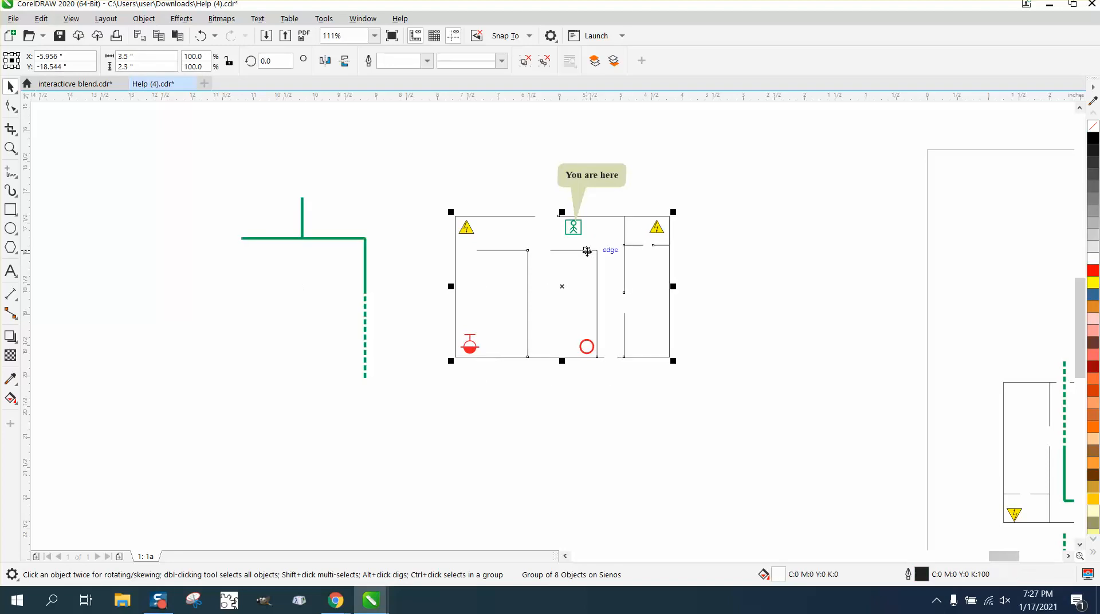
drag(561, 287, 317, 287)
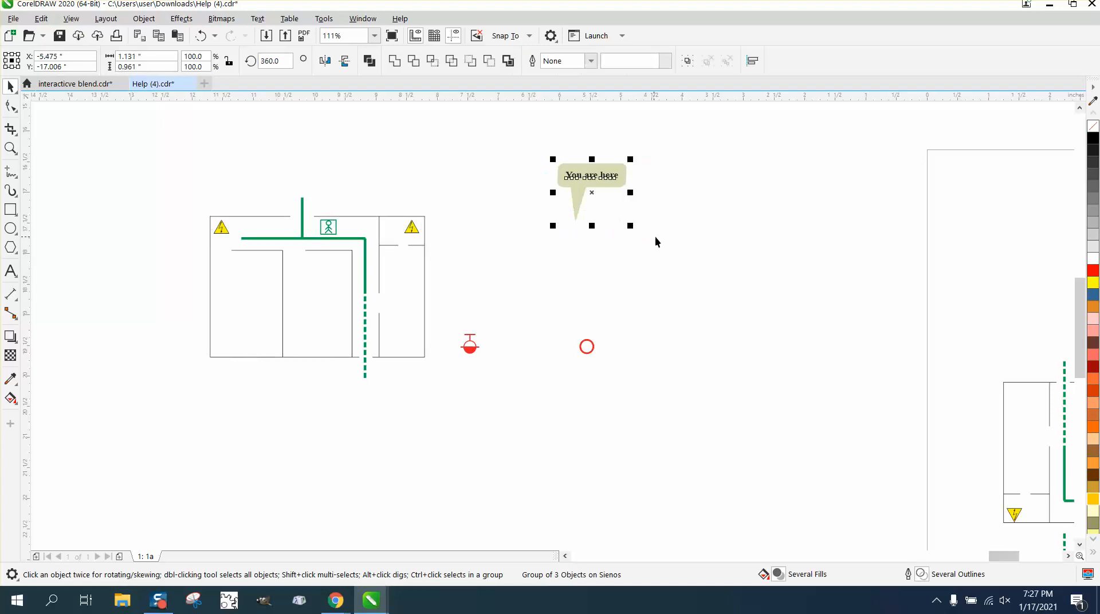
drag(591, 175, 346, 176)
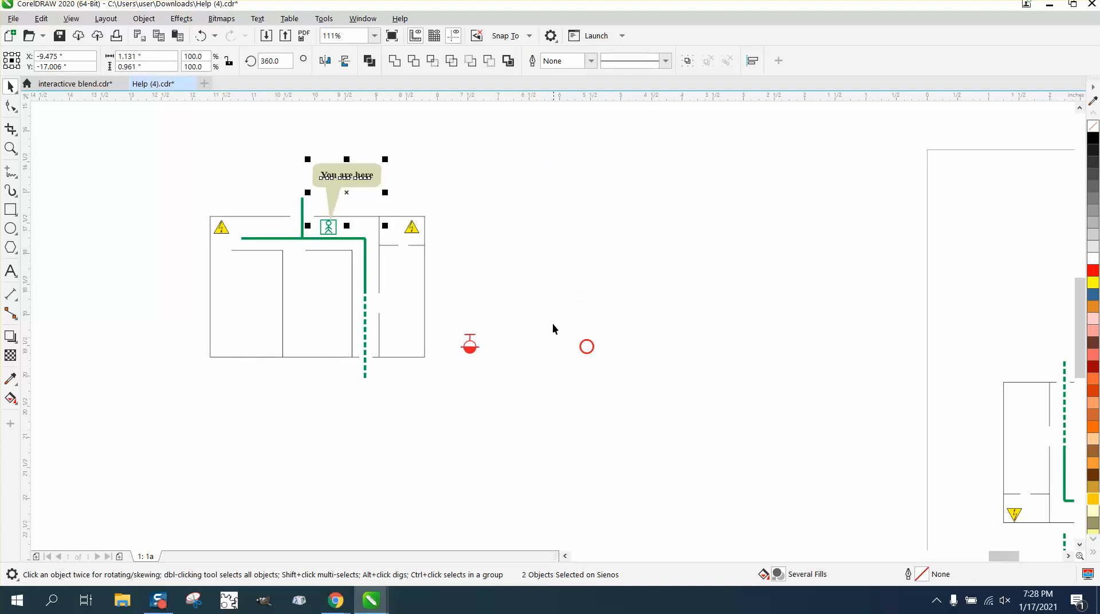
mouse_move(599, 354)
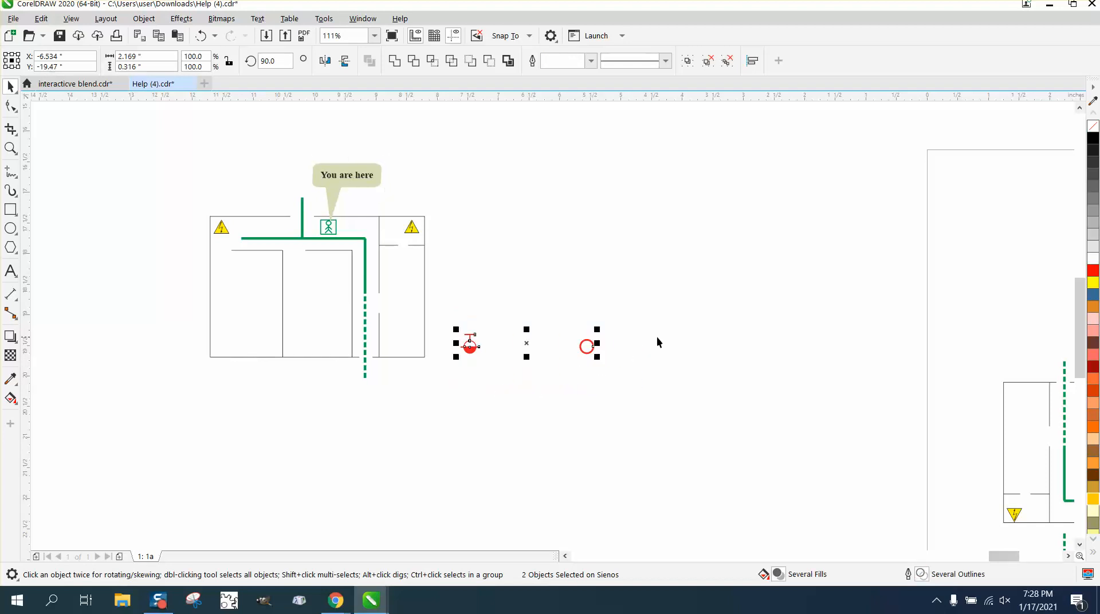
mouse_move(461, 396)
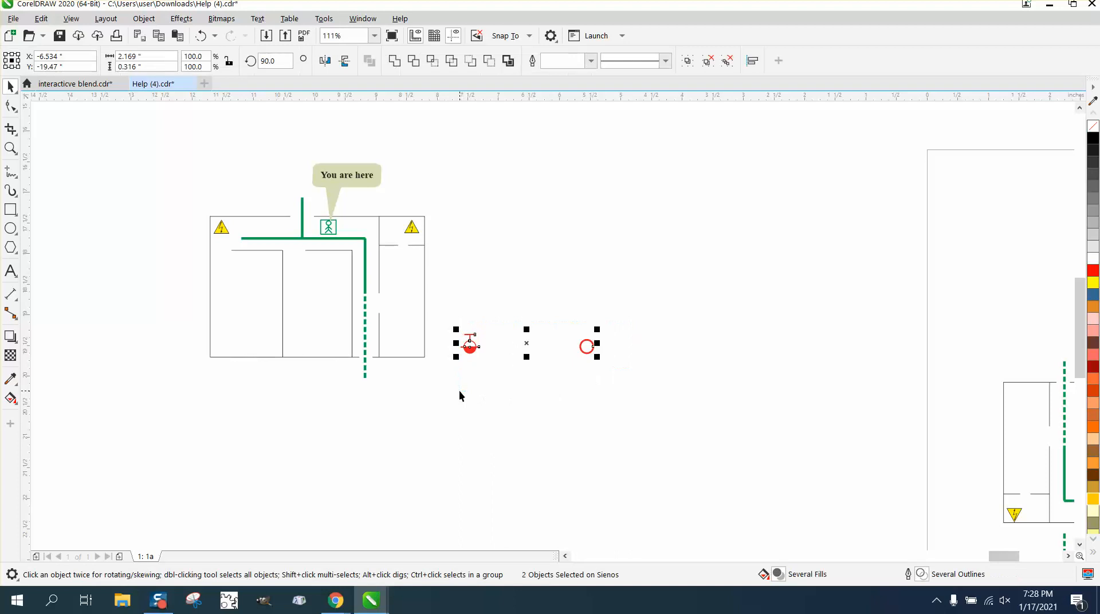
drag(467, 345, 224, 344)
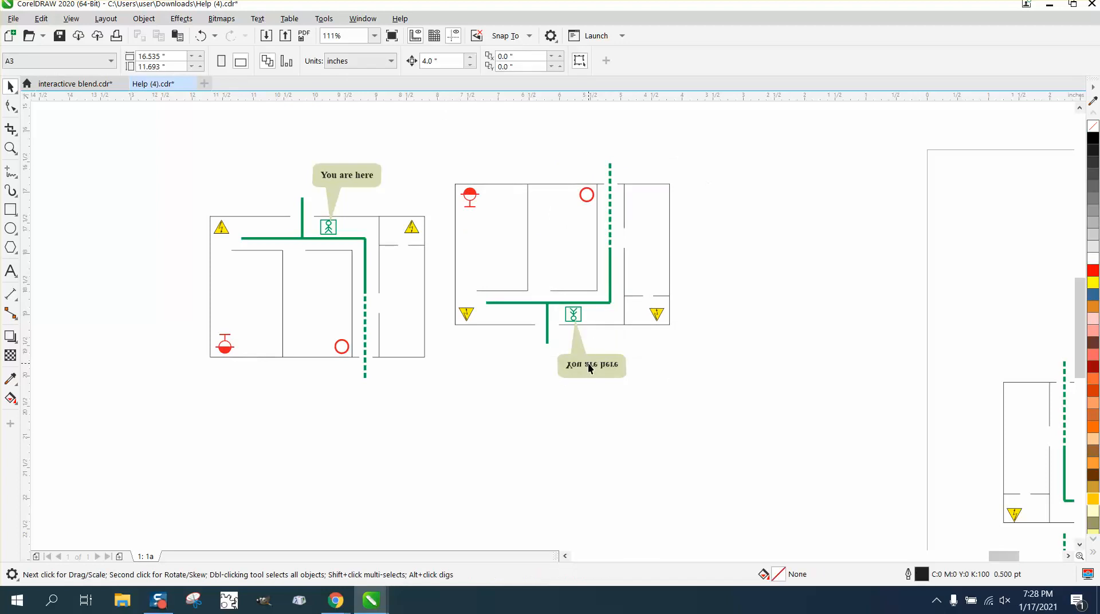
Flip the copy's callout text, warning triangles and hydrant symbol back upright.
click(591, 365)
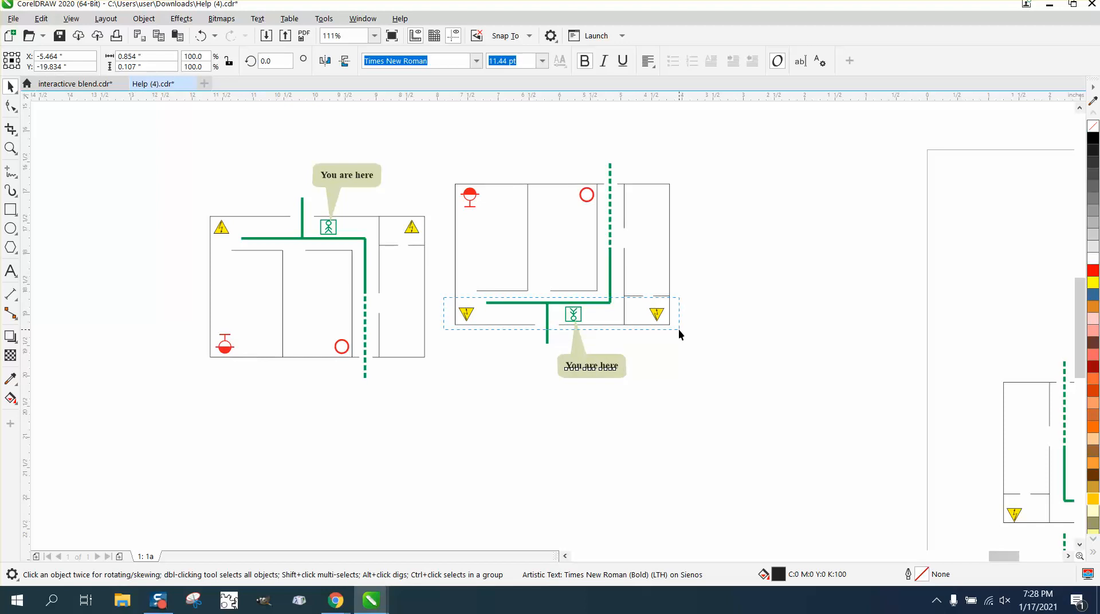
click(573, 314)
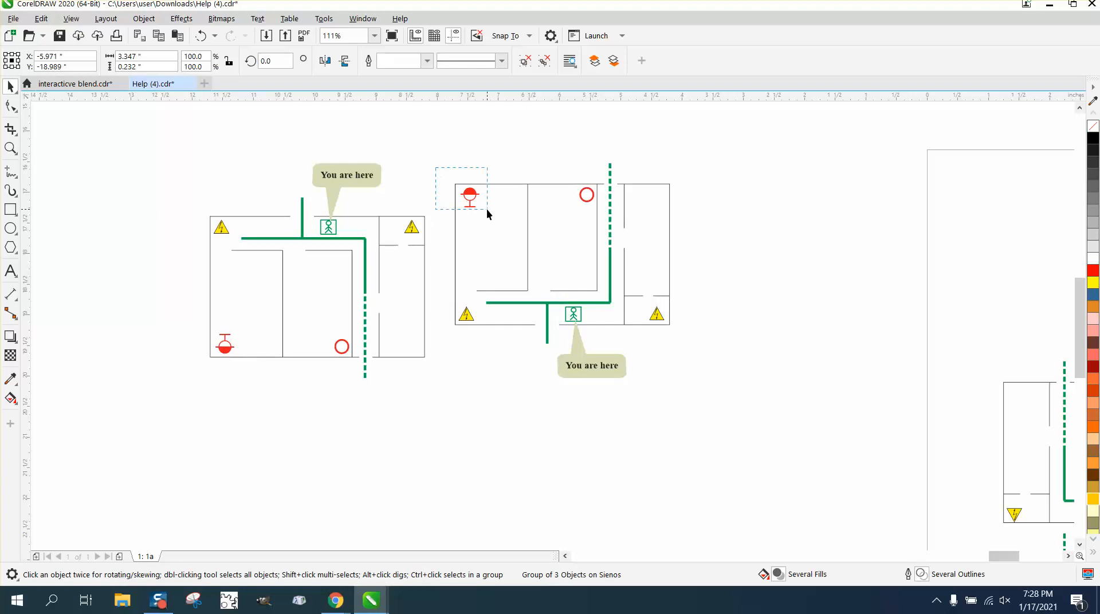
click(470, 197)
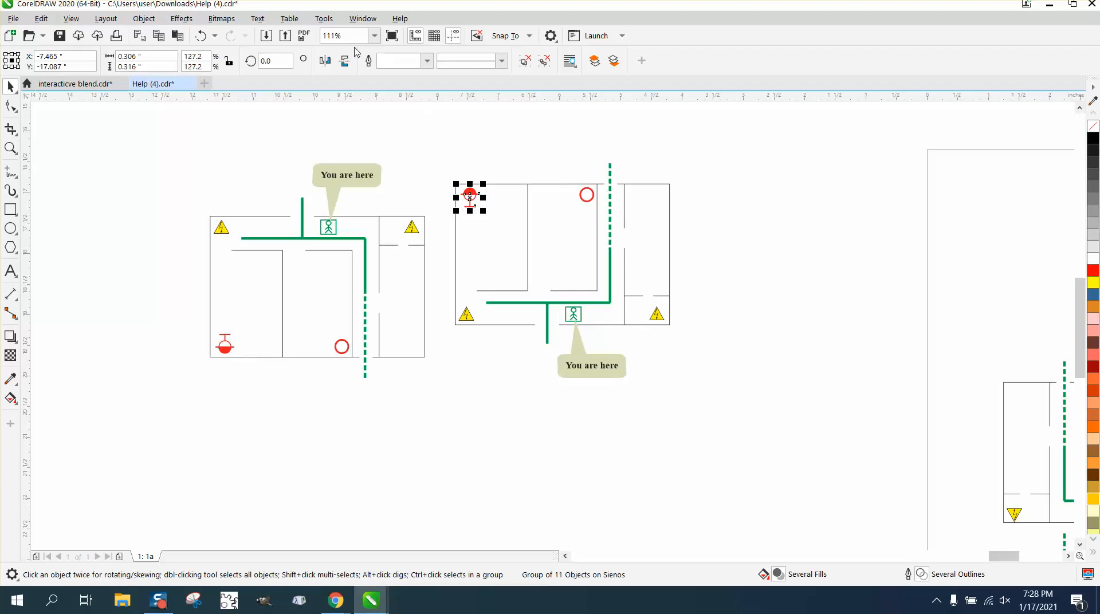
mouse_move(323, 60)
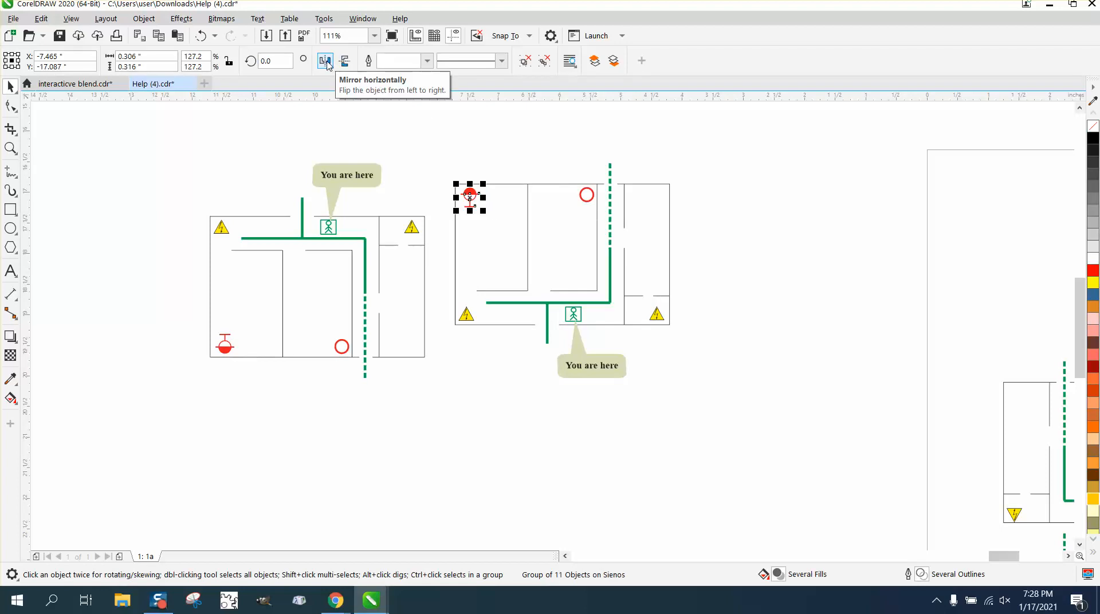
mouse_move(416, 144)
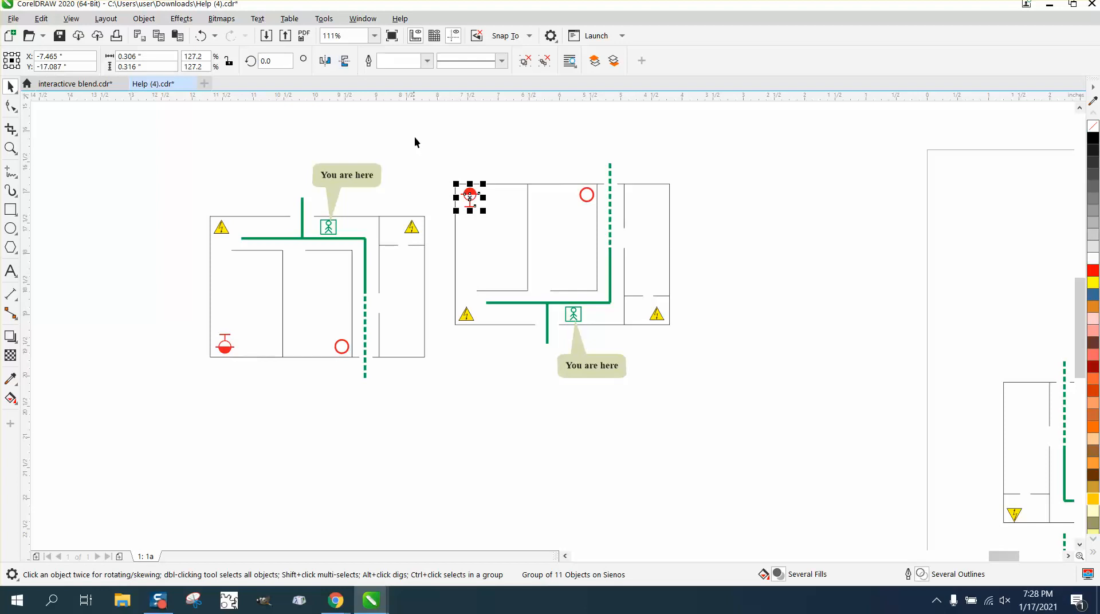
mouse_move(317, 73)
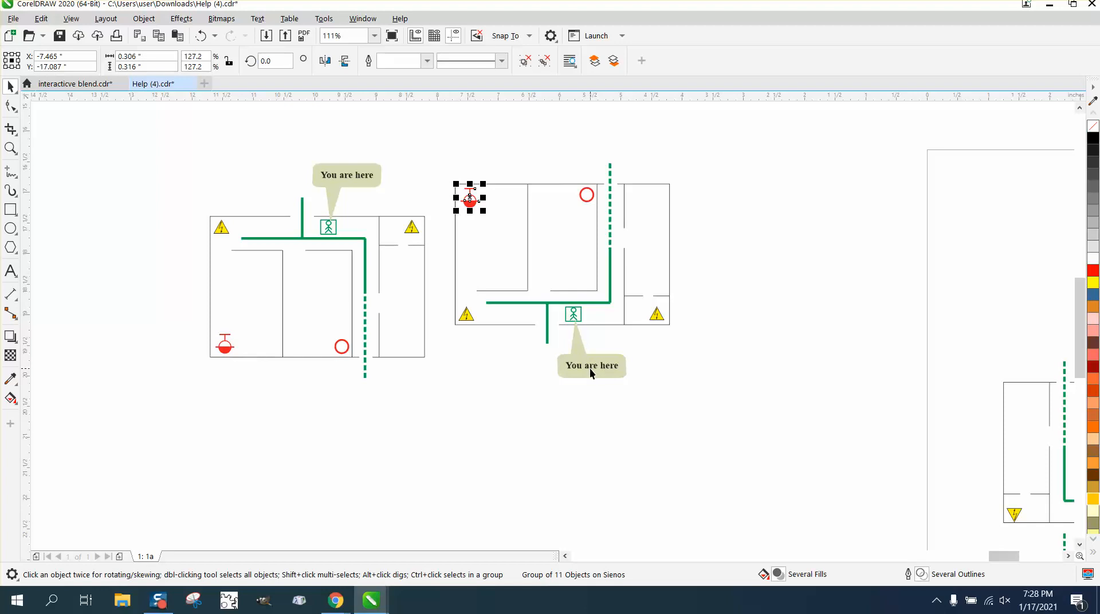
Select the whole mirrored plan and move it next to the original.
click(707, 373)
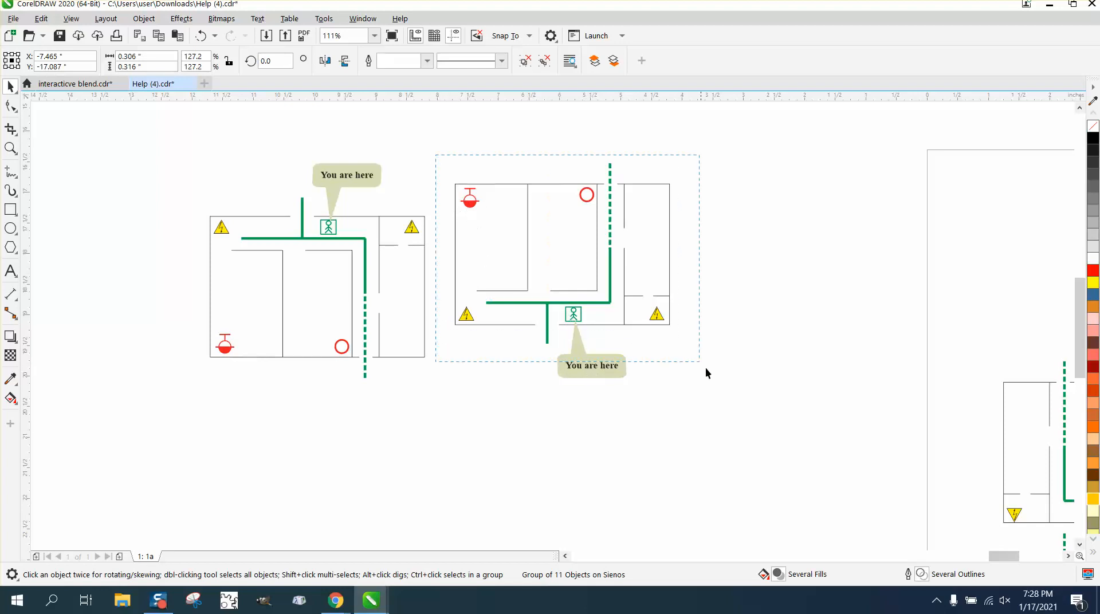
click(564, 270)
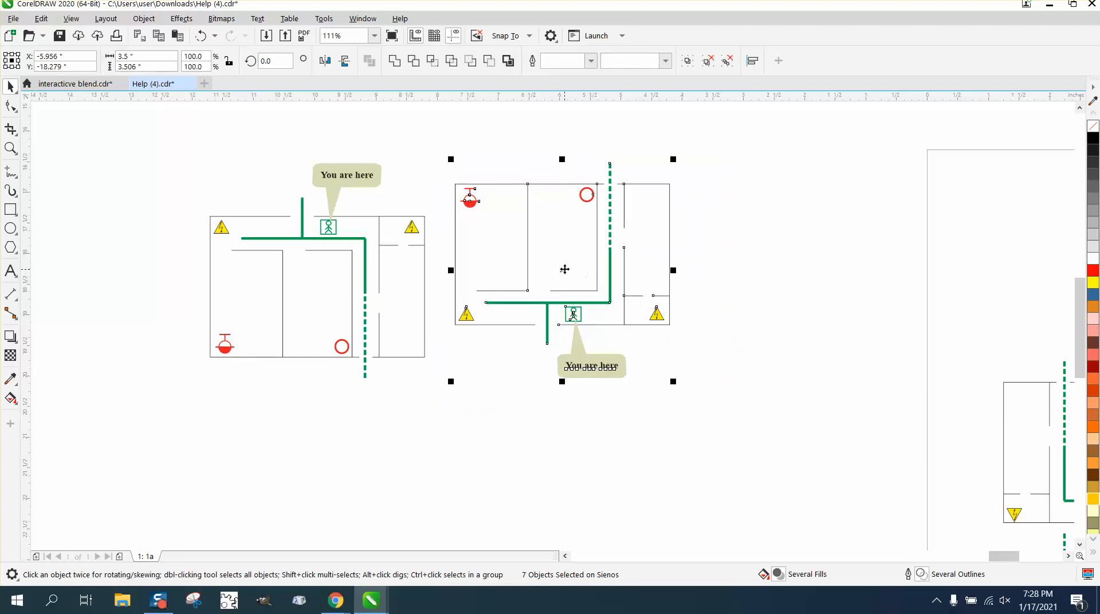
drag(565, 269, 546, 302)
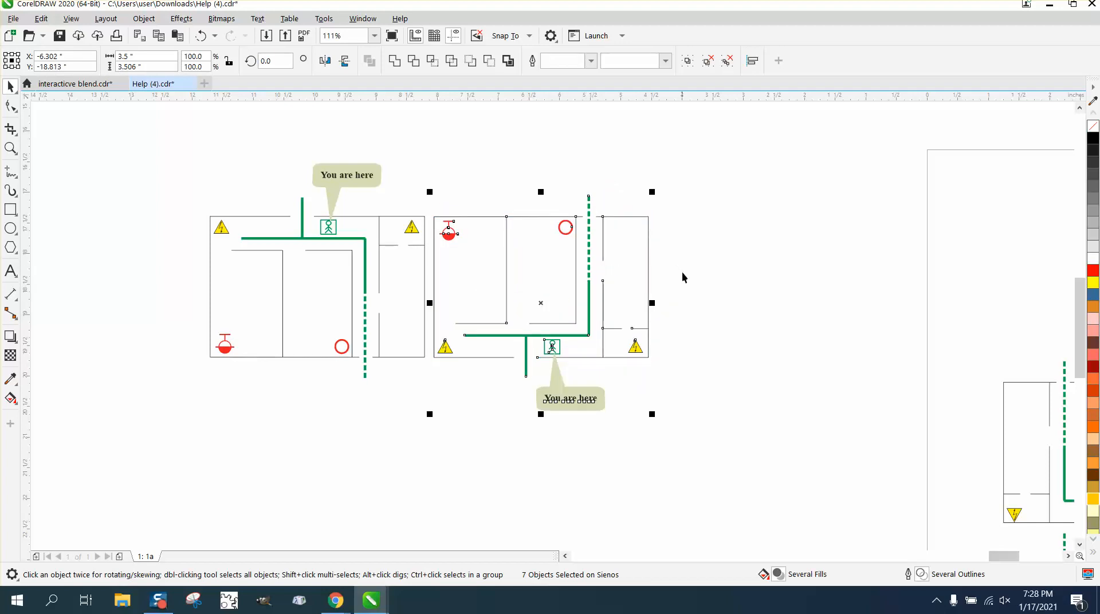
mouse_move(680, 258)
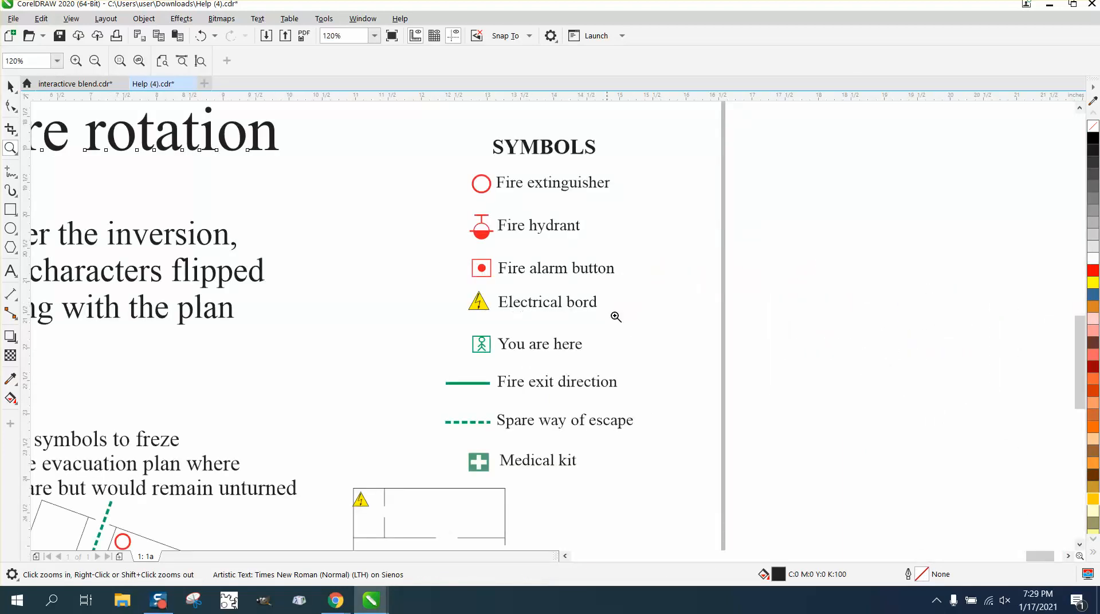
mouse_move(505, 239)
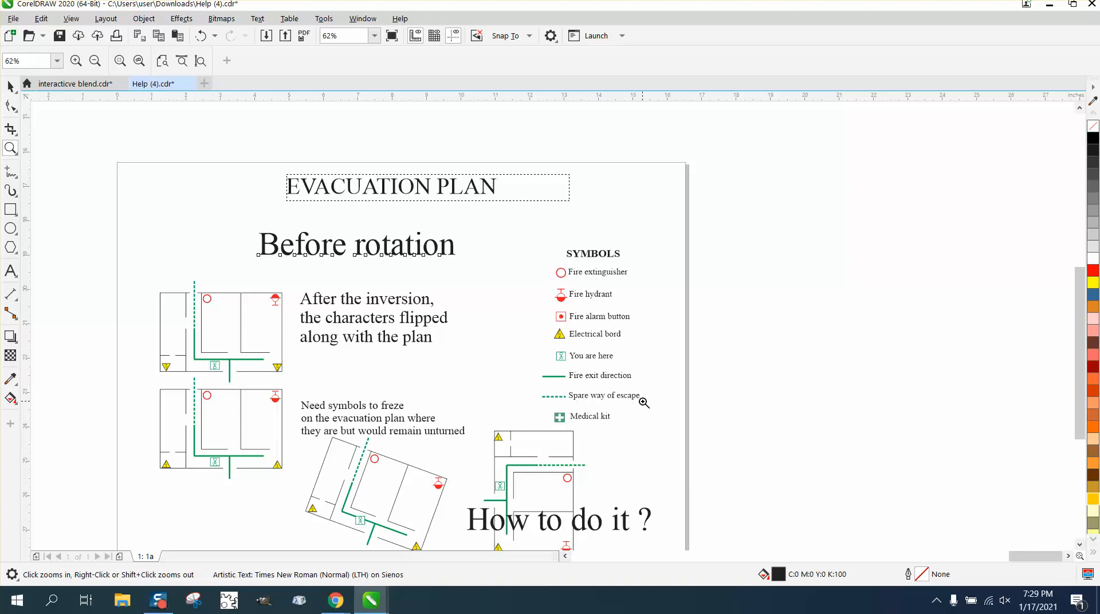
mouse_move(595, 420)
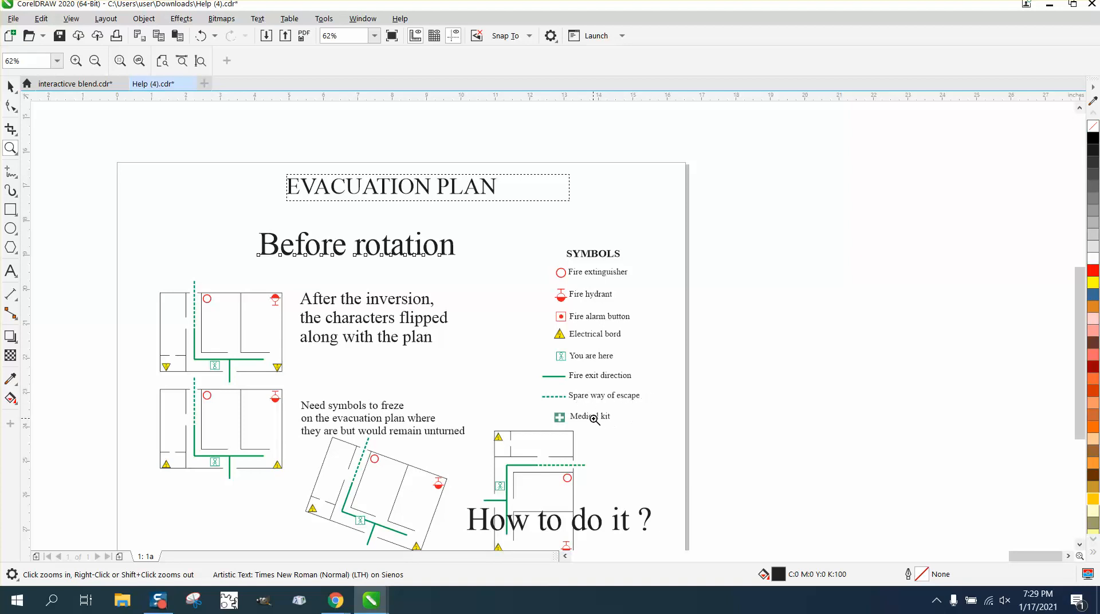
mouse_move(475, 382)
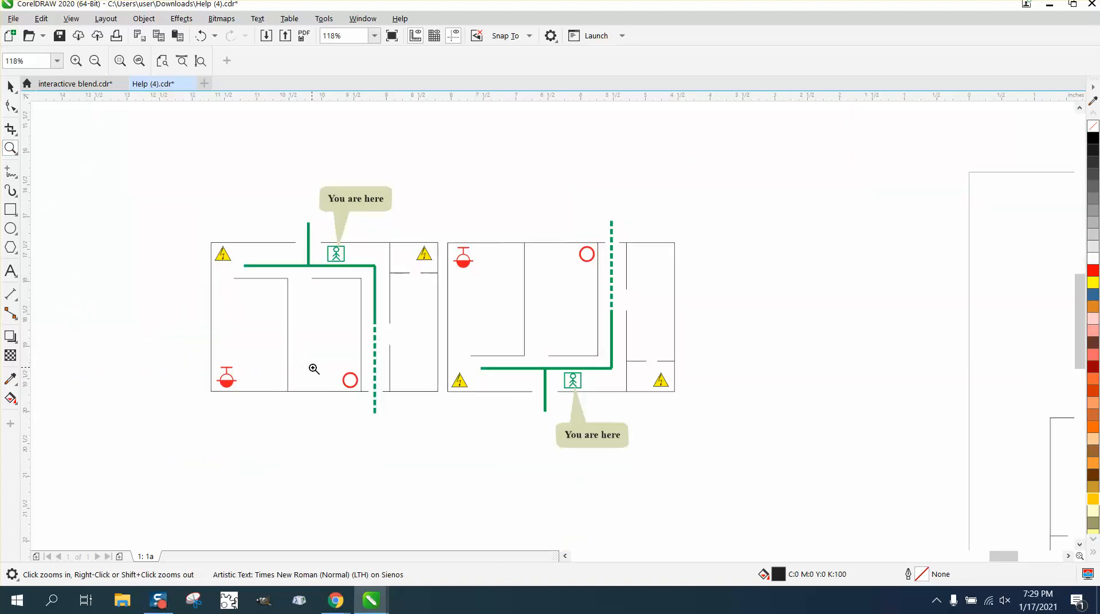
mouse_move(390, 274)
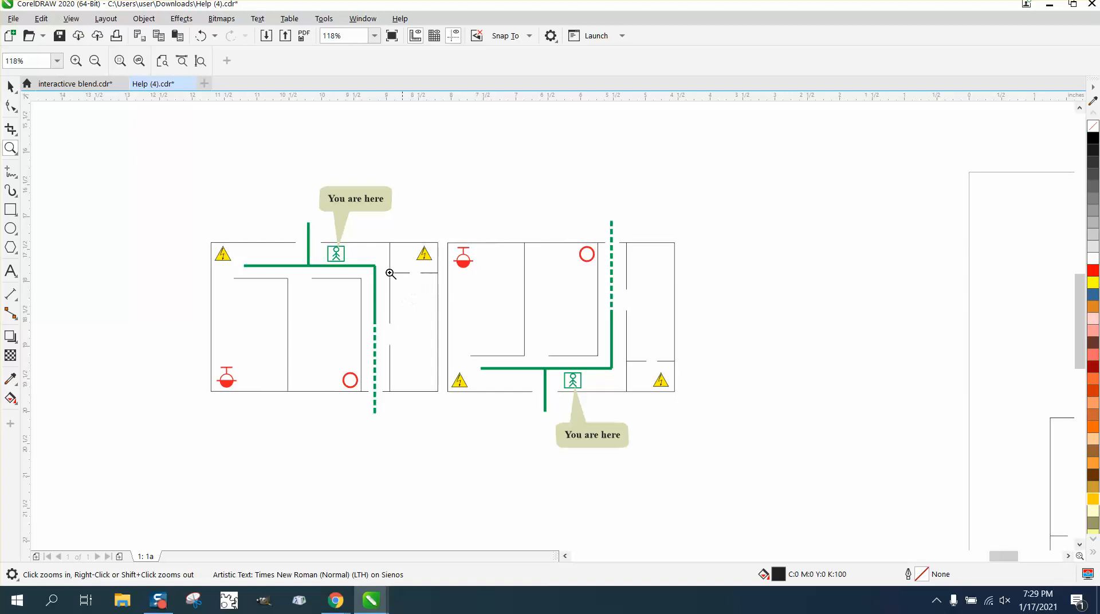
mouse_move(424, 229)
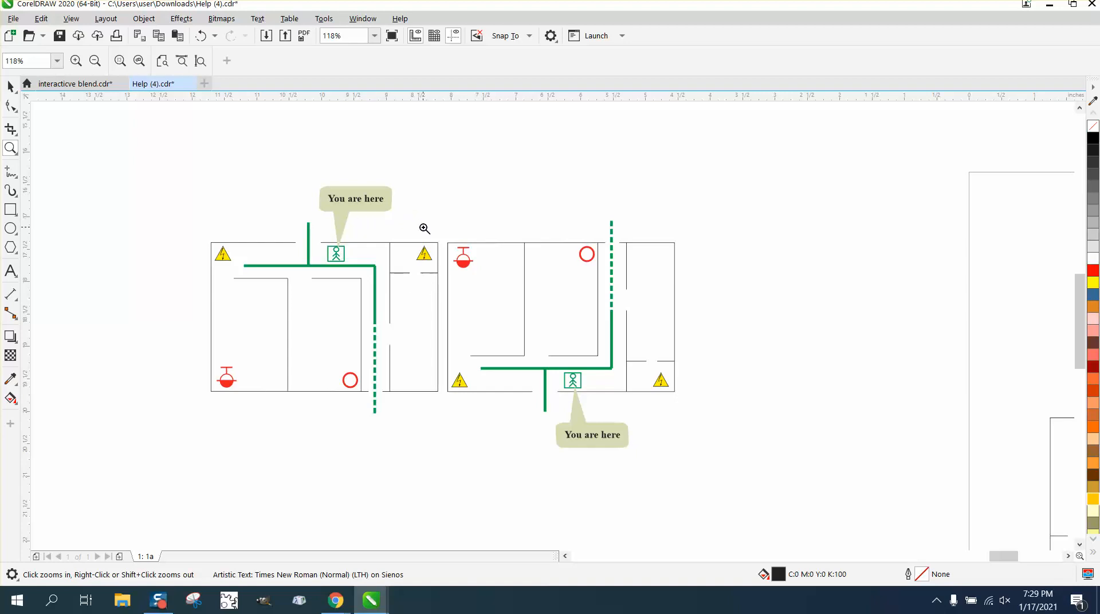
mouse_move(420, 222)
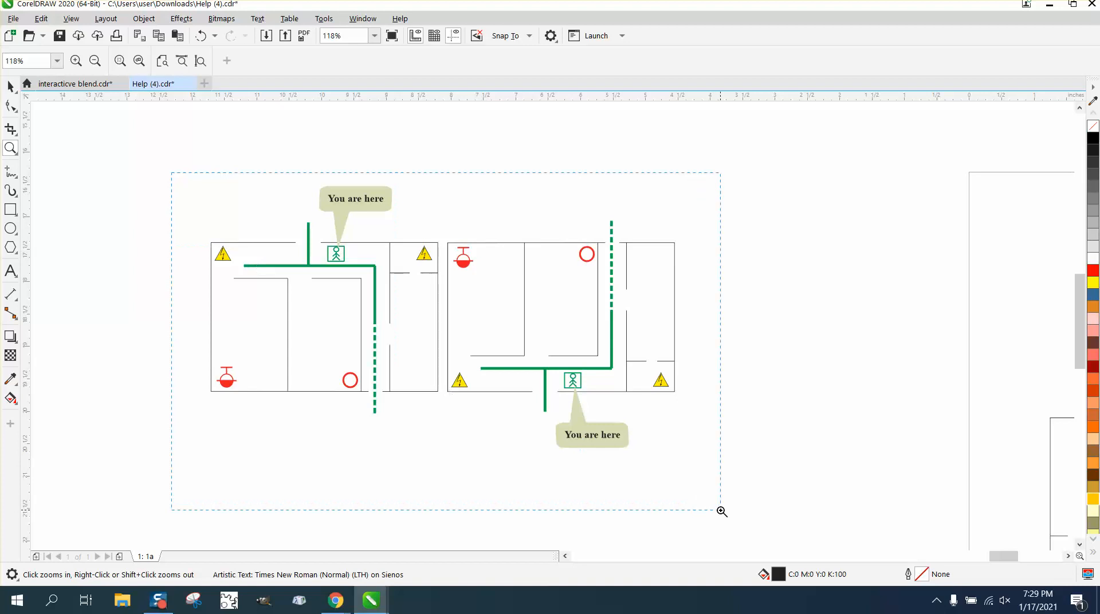
click(721, 512)
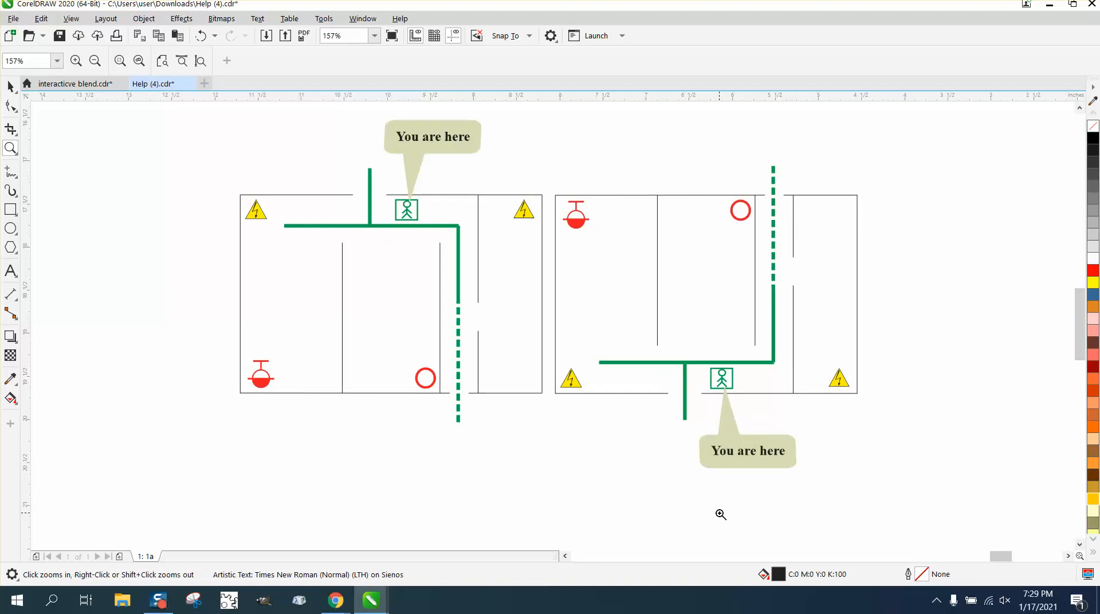